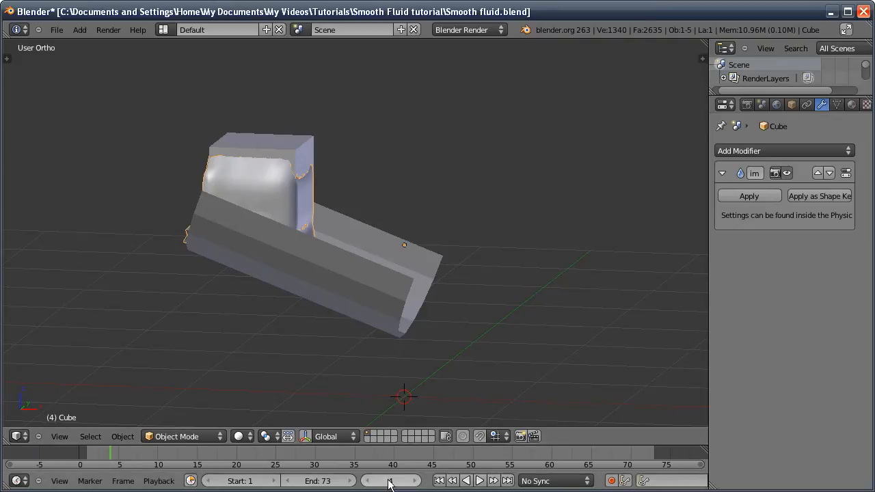
# Jump to frame 35 and orbit to view the fluid pouring down the chute
pyautogui.click(389, 481)
pyautogui.write('35')
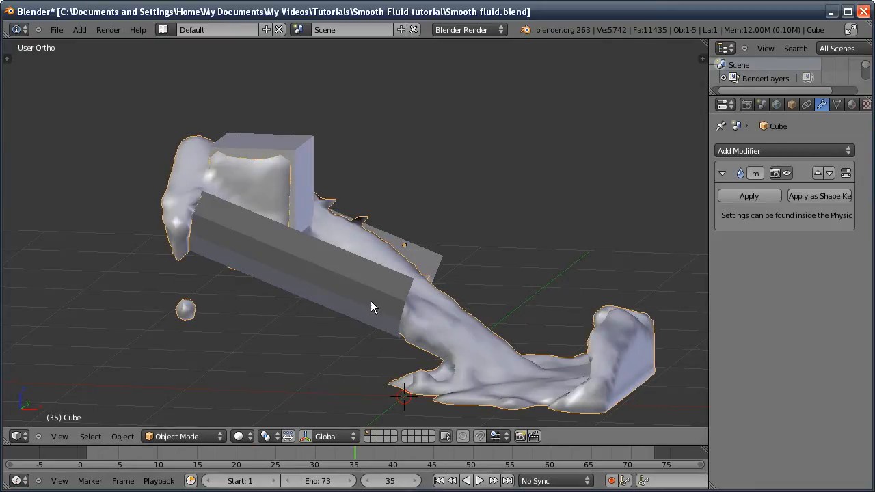
pyautogui.moveTo(371, 306); pyautogui.dragTo(303, 294)
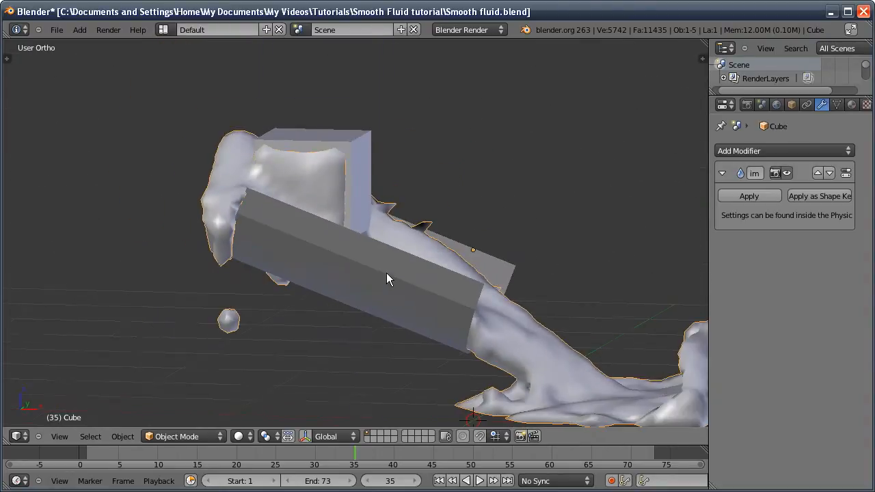
pyautogui.click(760, 104)
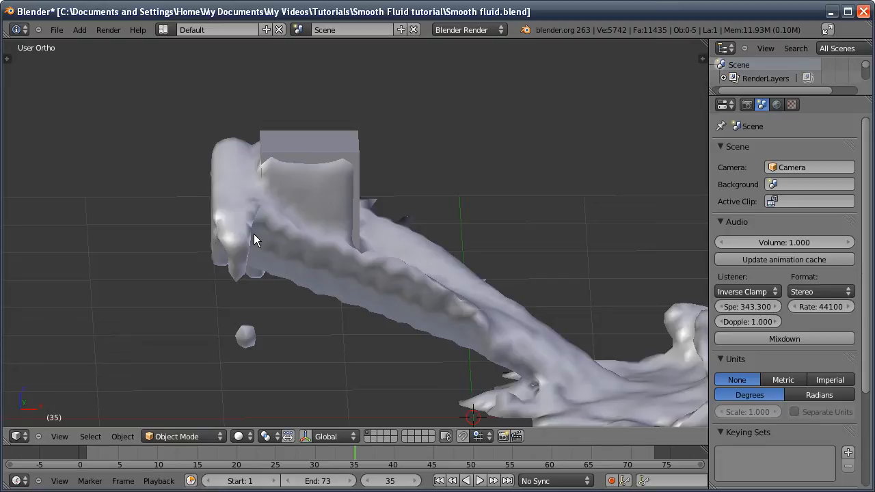
pyautogui.moveTo(485, 268)
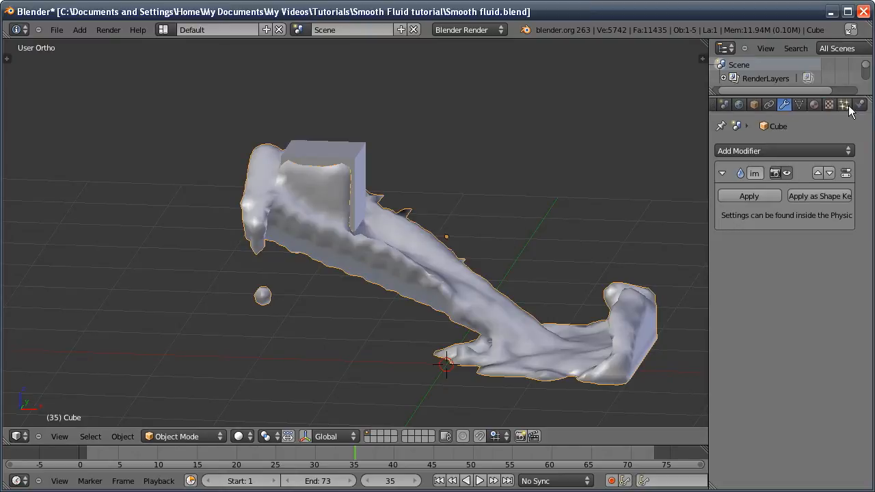
pyautogui.click(845, 104)
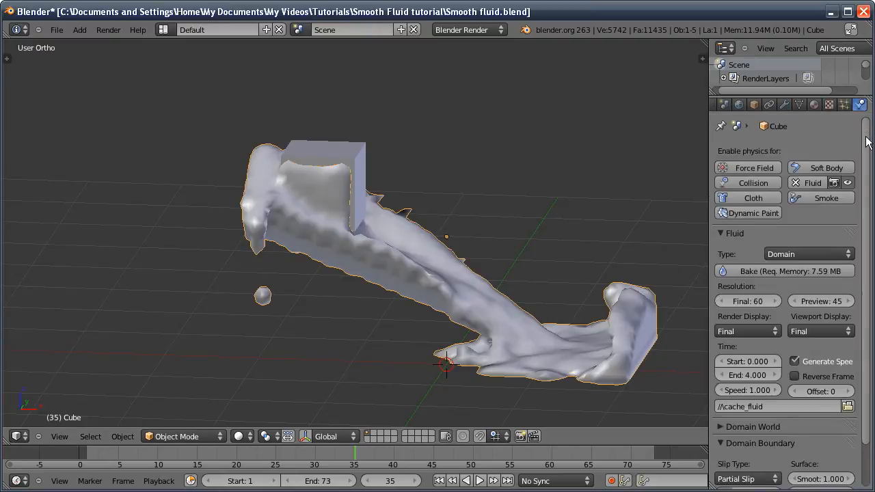
pyautogui.scroll(-3)
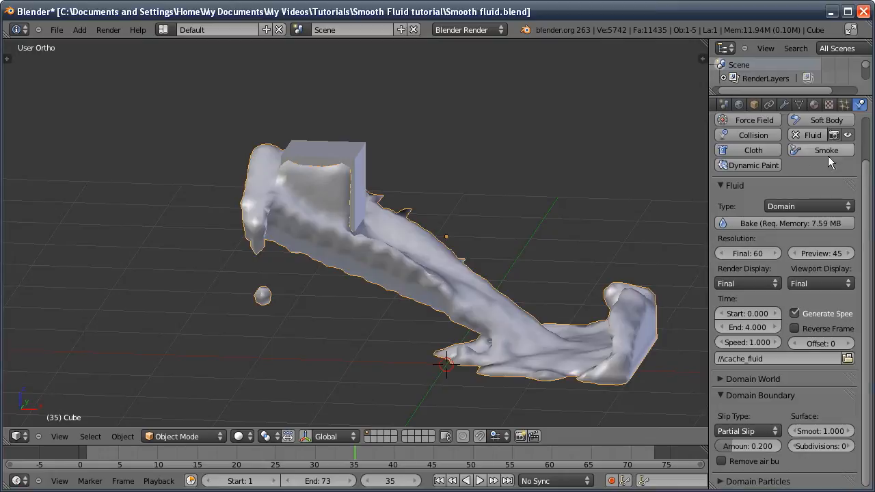
pyautogui.moveTo(820, 440)
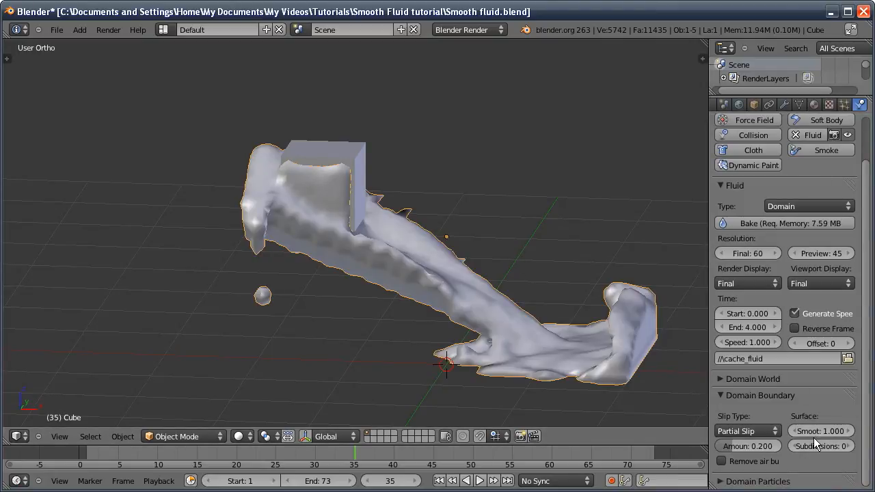
pyautogui.moveTo(628, 227)
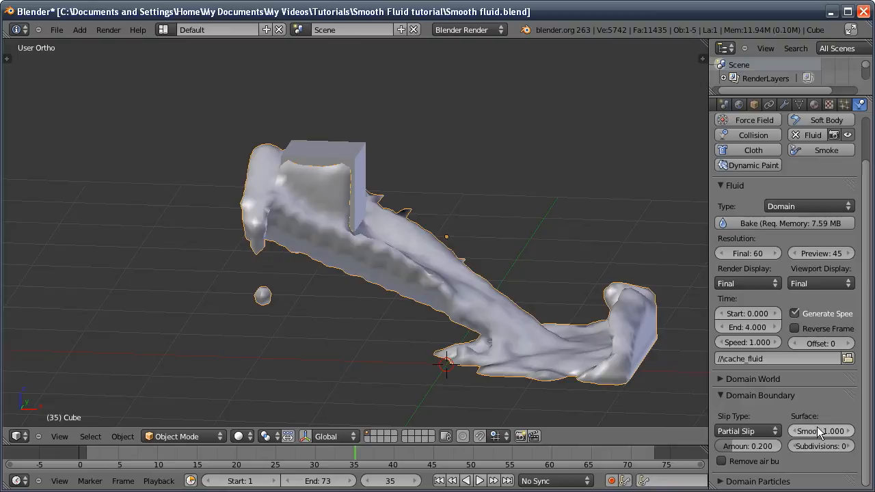
pyautogui.click(784, 103)
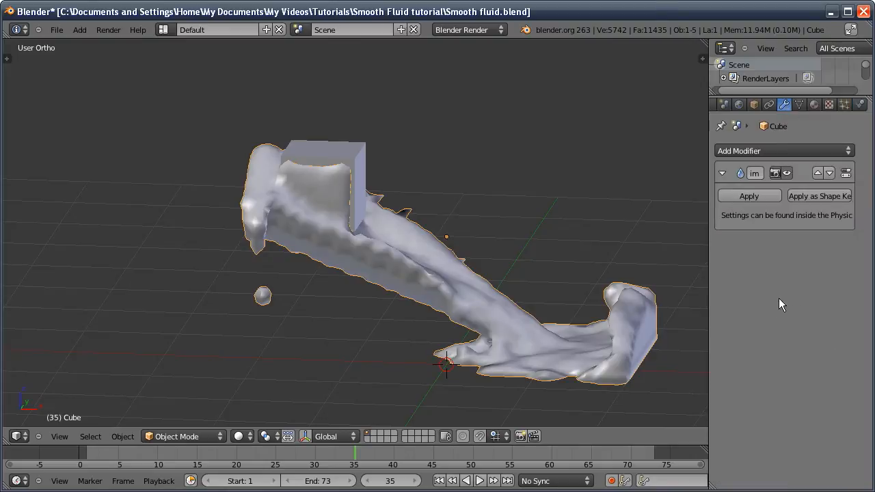
# Add a Smooth modifier to the fluid mesh with factor 1.26 and repeat 4
pyautogui.click(784, 150)
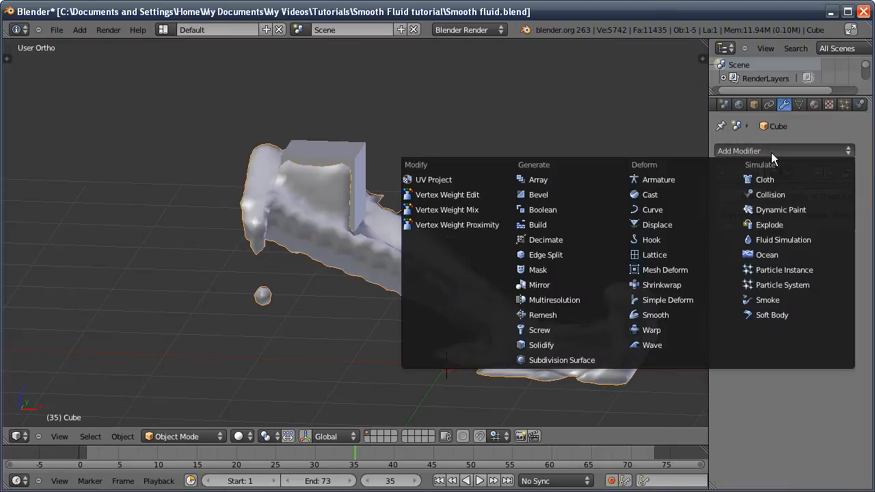
pyautogui.click(655, 315)
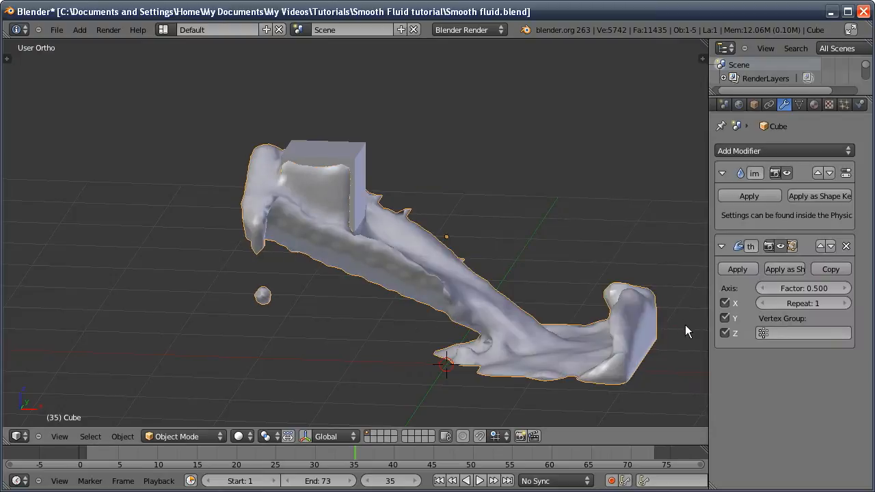
pyautogui.moveTo(450, 260)
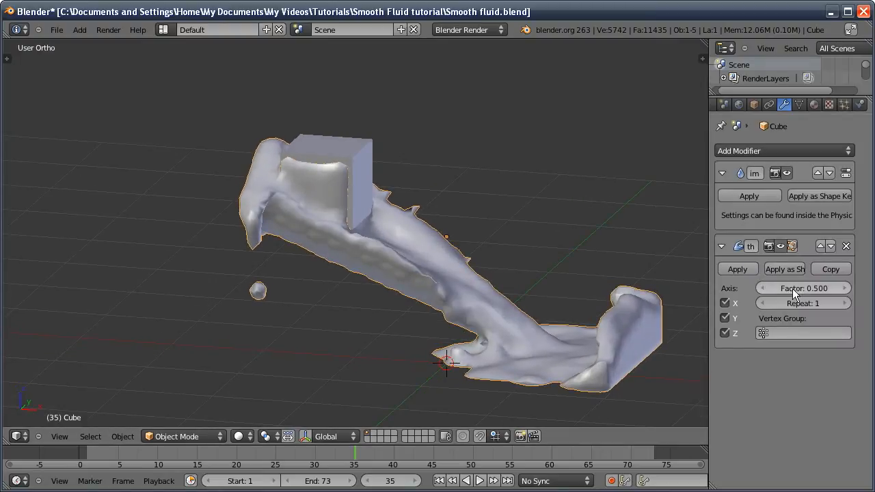
pyautogui.moveTo(779, 287); pyautogui.dragTo(841, 287)
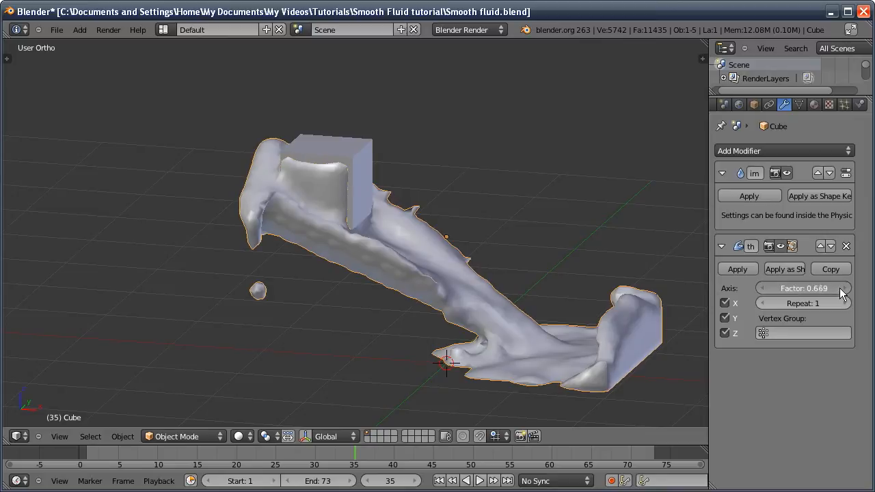
pyautogui.moveTo(827, 287); pyautogui.dragTo(806, 287)
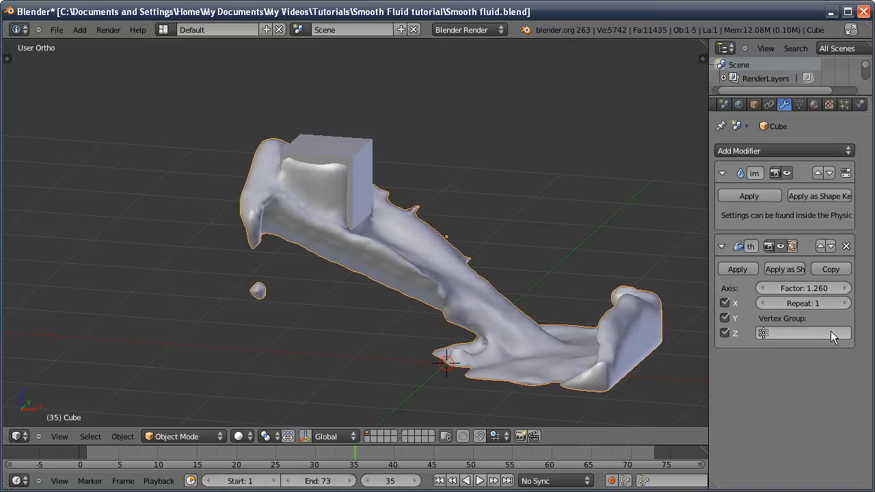
pyautogui.click(845, 303)
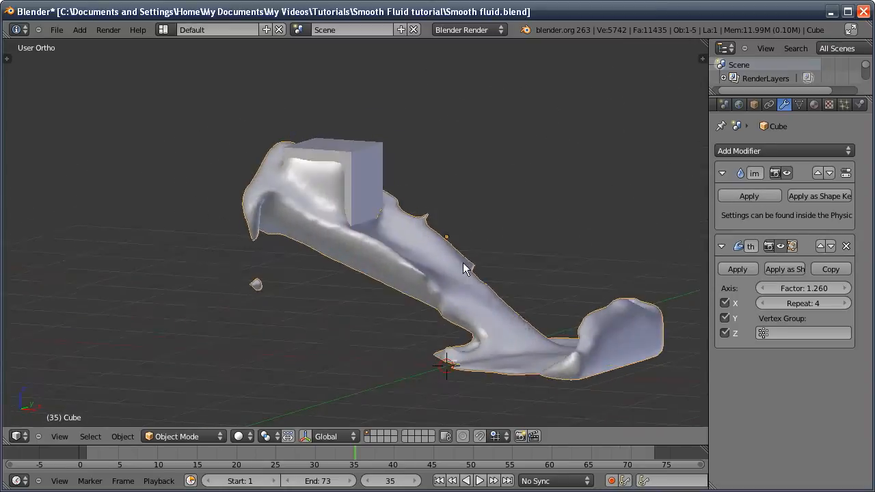
# Orbit the view to inspect the smoothed fluid surface from several sides
pyautogui.moveTo(465, 266); pyautogui.dragTo(444, 273)
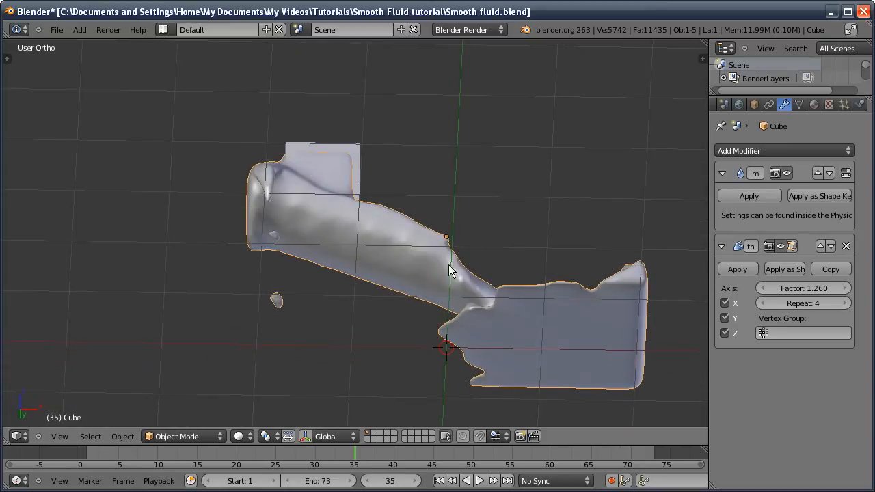
pyautogui.moveTo(311, 232)
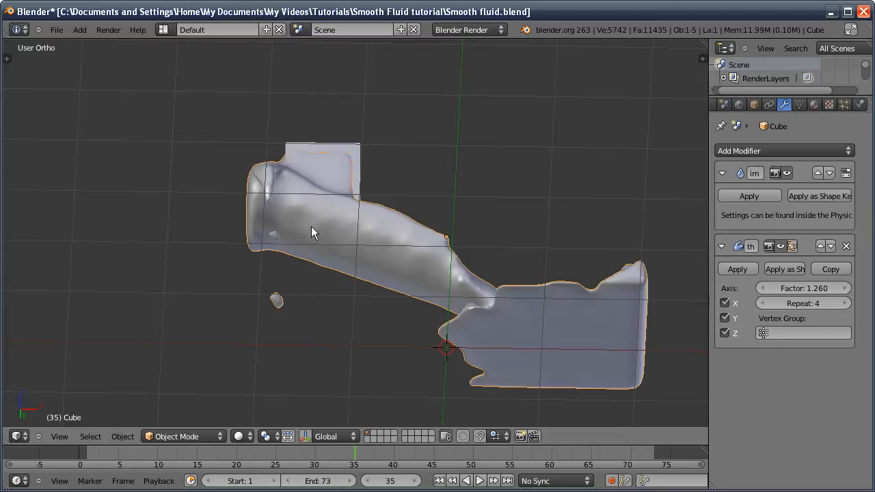
pyautogui.moveTo(312, 231); pyautogui.dragTo(440, 290)
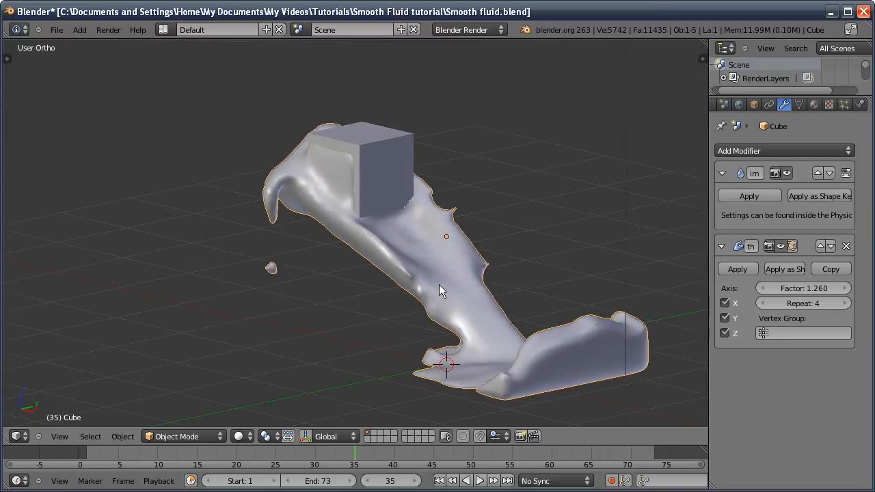
pyautogui.moveTo(465, 275)
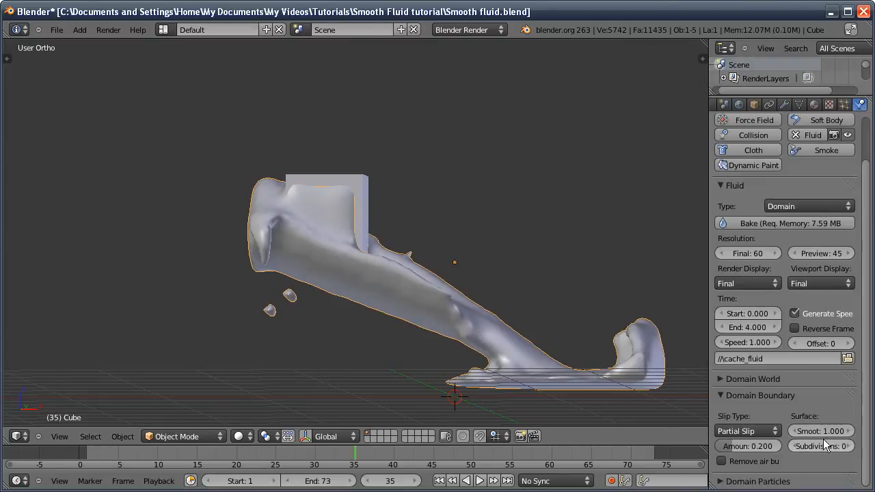
# Lower the Smooth modifier repeat to 2, keeping factor 1.26, and inspect the result
pyautogui.click(785, 104)
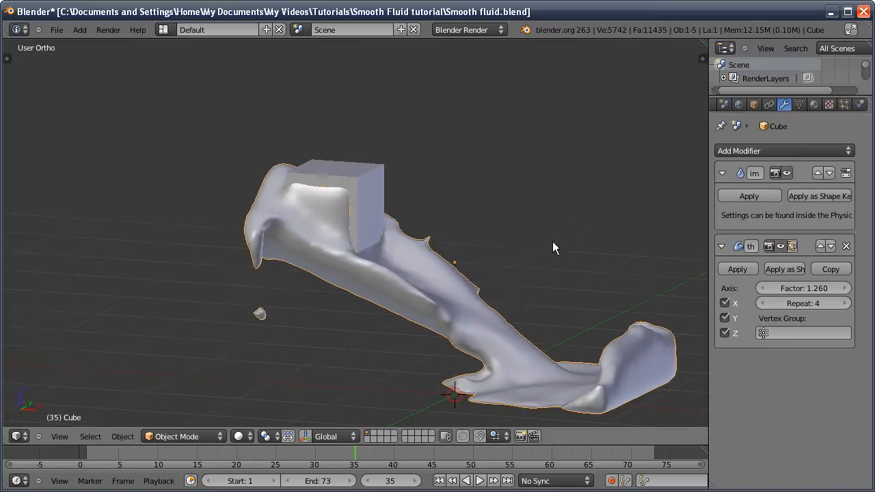
pyautogui.click(763, 303)
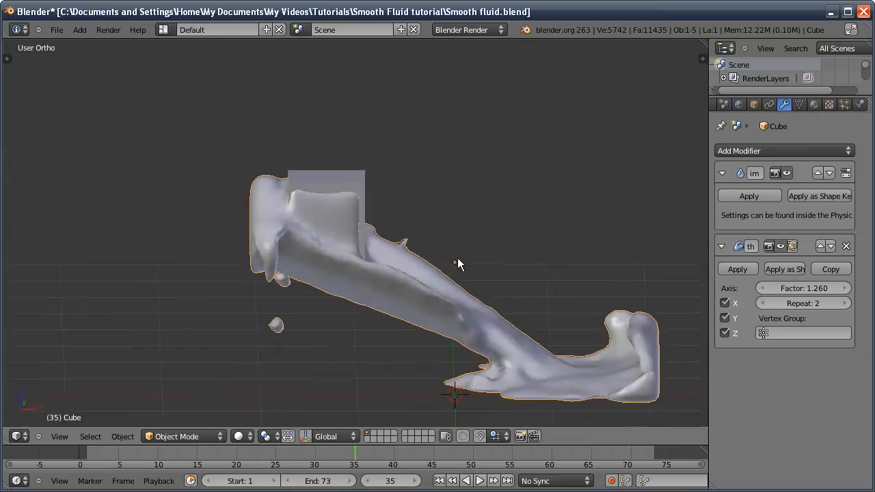
pyautogui.moveTo(459, 266); pyautogui.dragTo(383, 216)
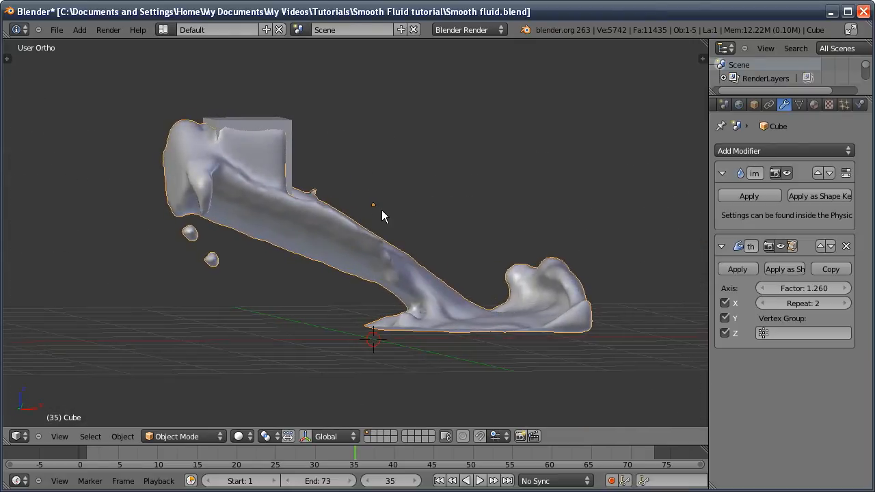